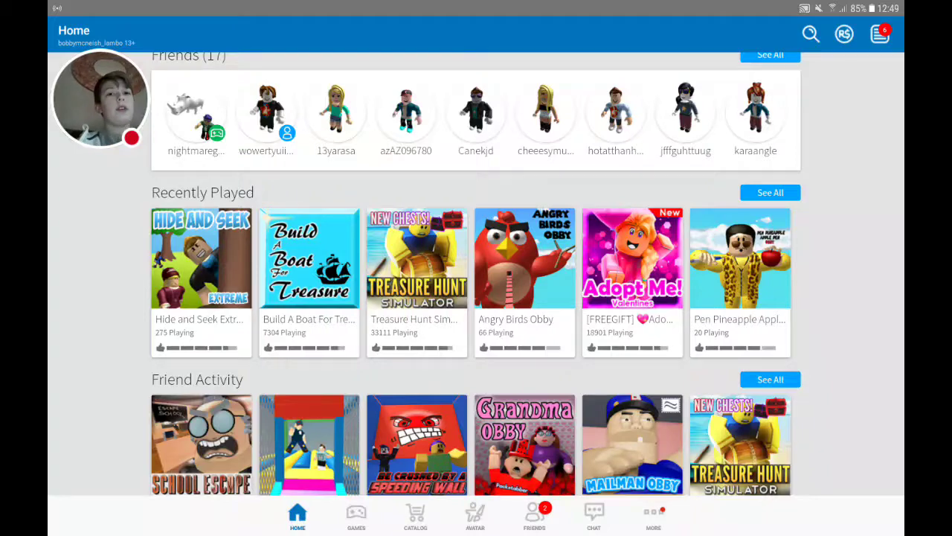
Scroll the Home feed to Recently Played and open the Angry Birds Obby page
{"action": "scroll", "scroll_direction": "down", "scroll_amount": 3}
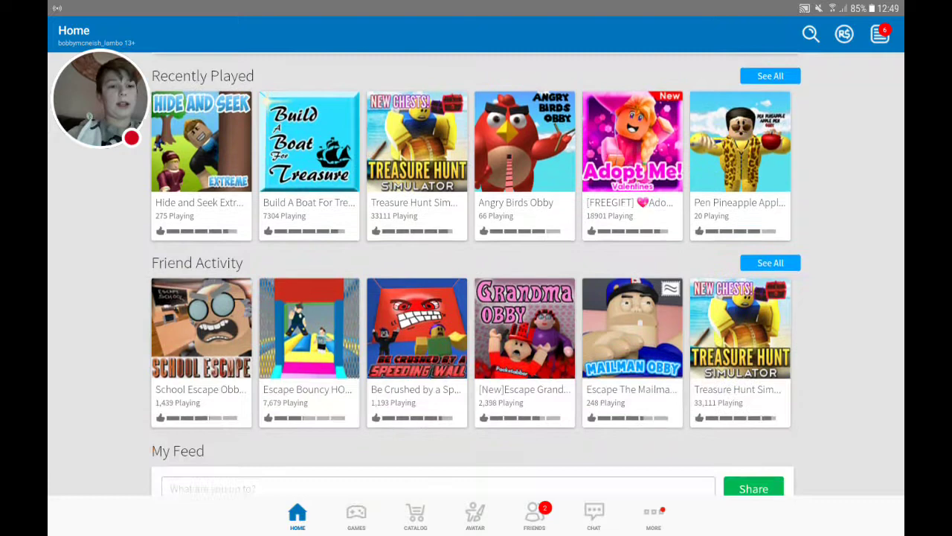
{"action": "left_click", "coordinate": [525, 142]}
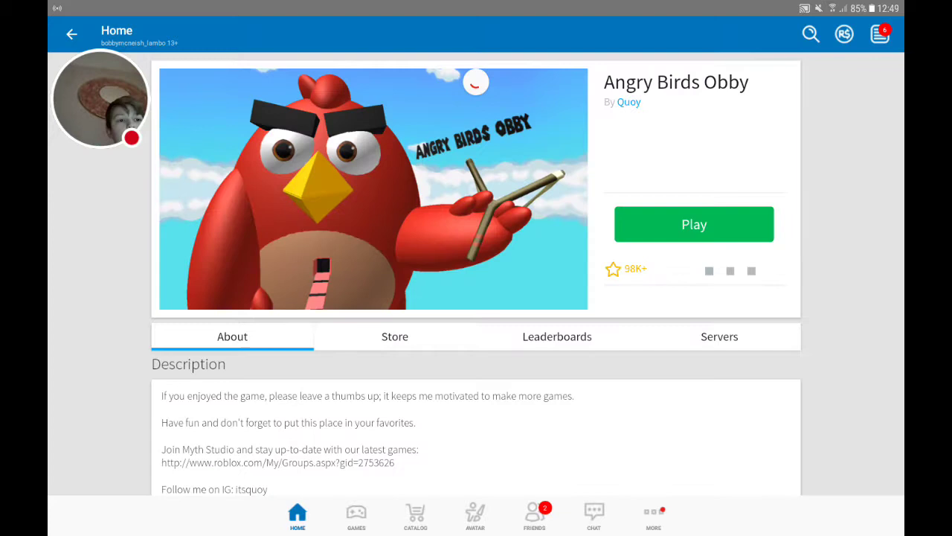
Start Angry Birds Obby from its game page with the Play button
{"action": "left_click", "coordinate": [694, 224]}
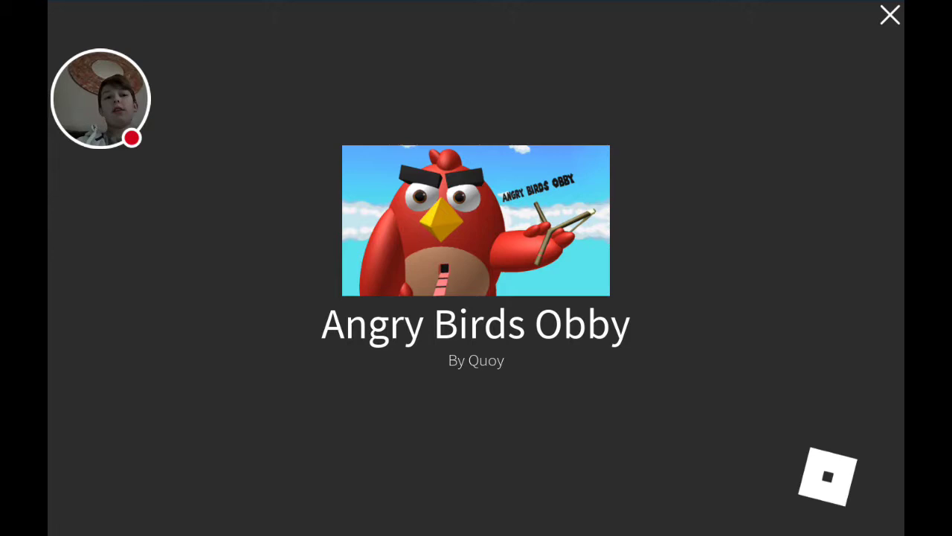
{"action": "left_click", "coordinate": [890, 15]}
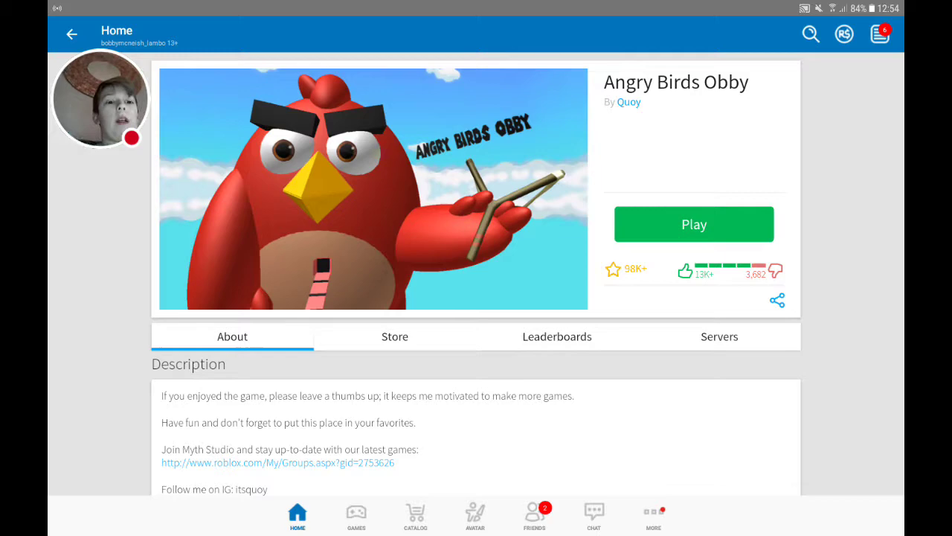
{"action": "scroll", "scroll_direction": "down", "scroll_amount": 3}
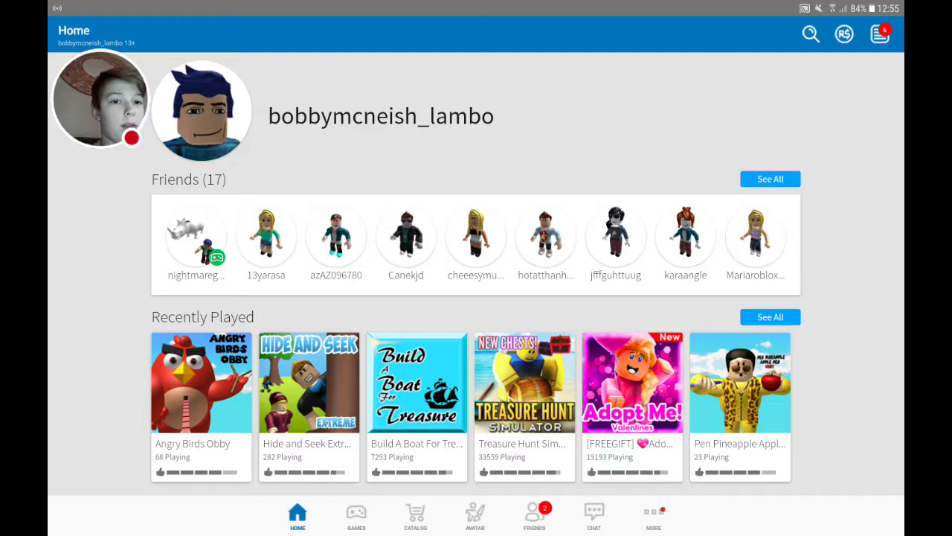
{"action": "scroll", "scroll_direction": "down", "scroll_amount": 3}
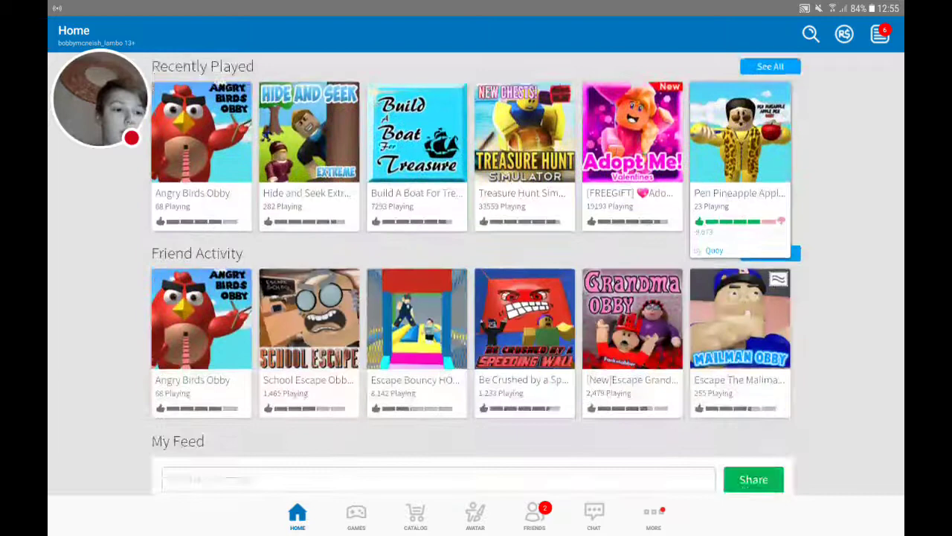
{"action": "scroll", "scroll_direction": "down", "scroll_amount": 3}
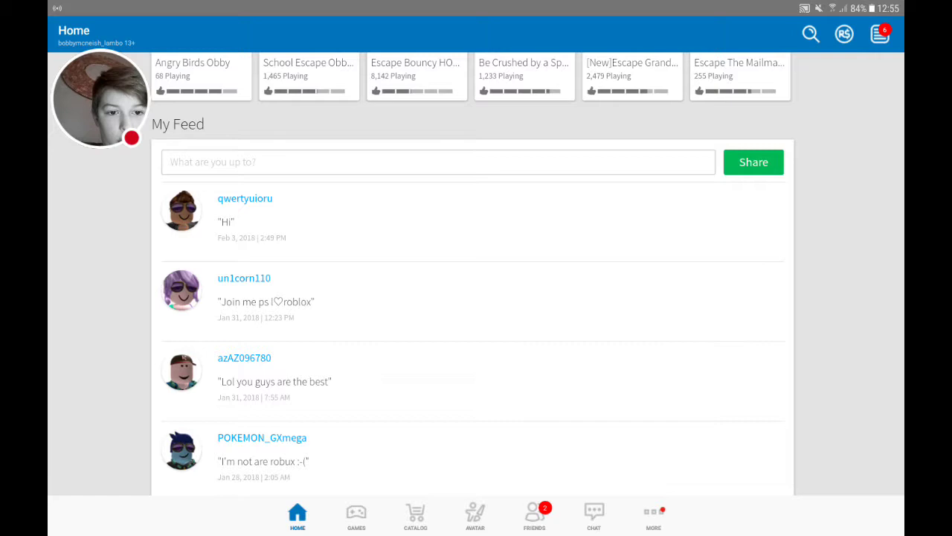
{"action": "scroll", "scroll_direction": "down", "scroll_amount": 3}
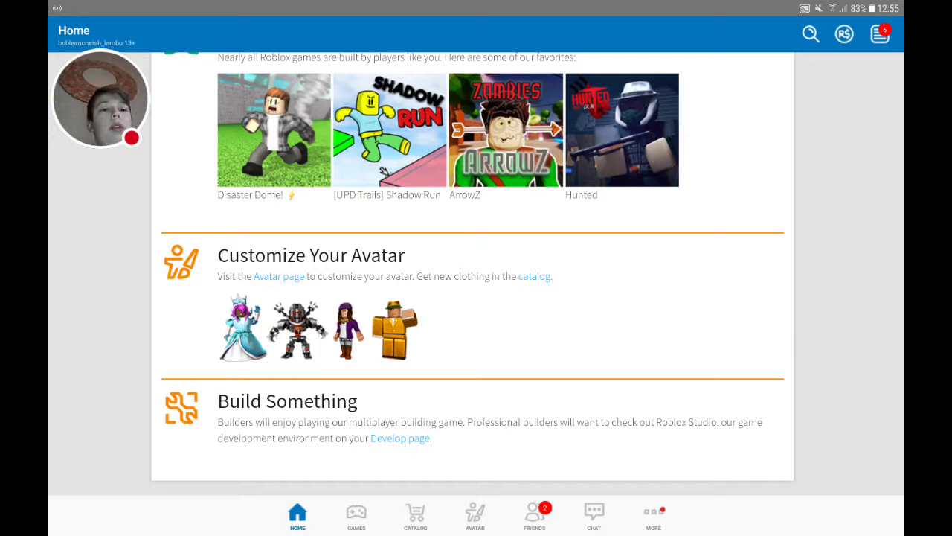
{"action": "scroll", "scroll_direction": "up", "scroll_amount": 3}
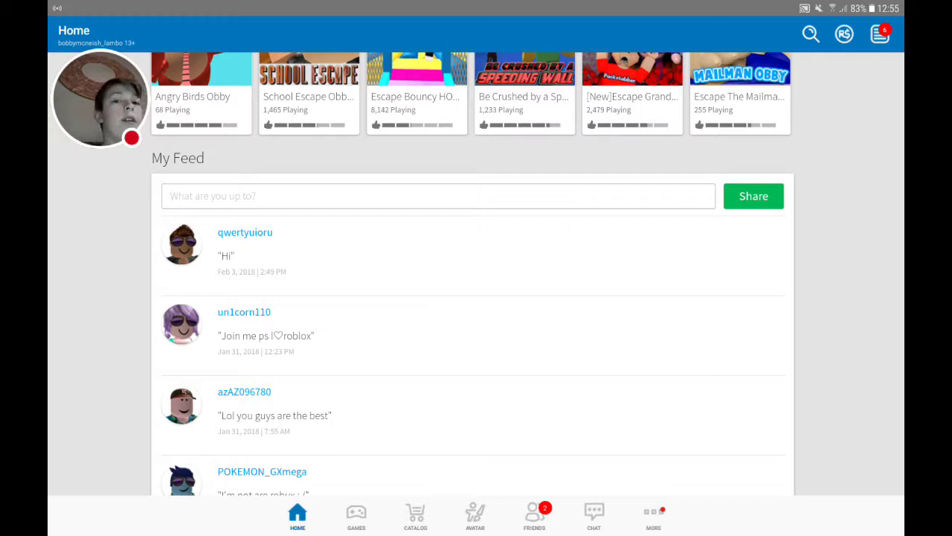
{"action": "scroll", "scroll_direction": "down", "scroll_amount": 3}
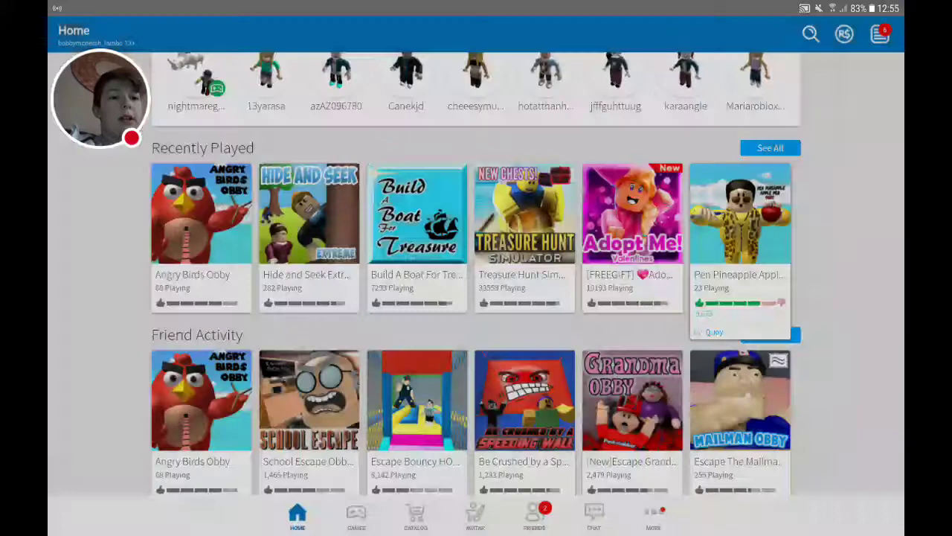
Switch to the Games tab and scroll past popular and featured lists to Recommended
{"action": "left_click", "coordinate": [355, 515]}
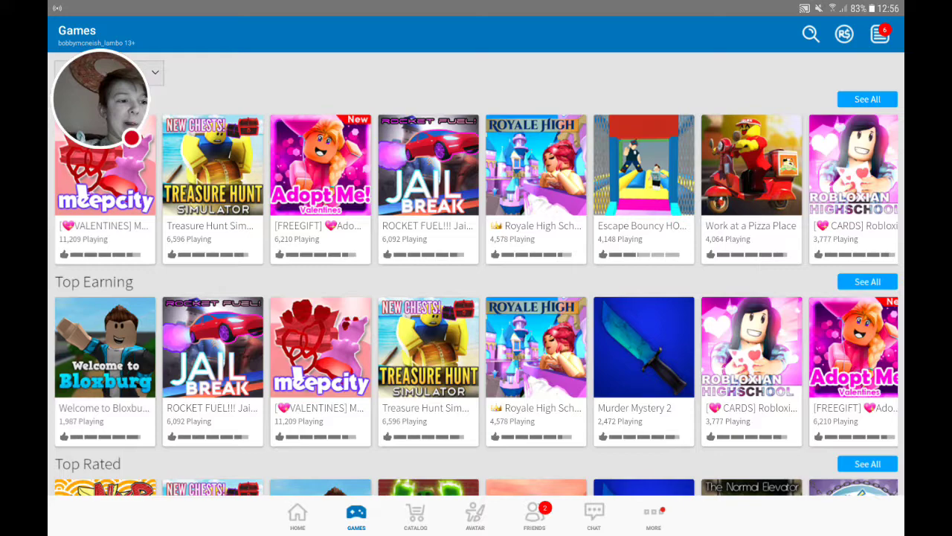
{"action": "scroll", "scroll_direction": "down", "scroll_amount": 3}
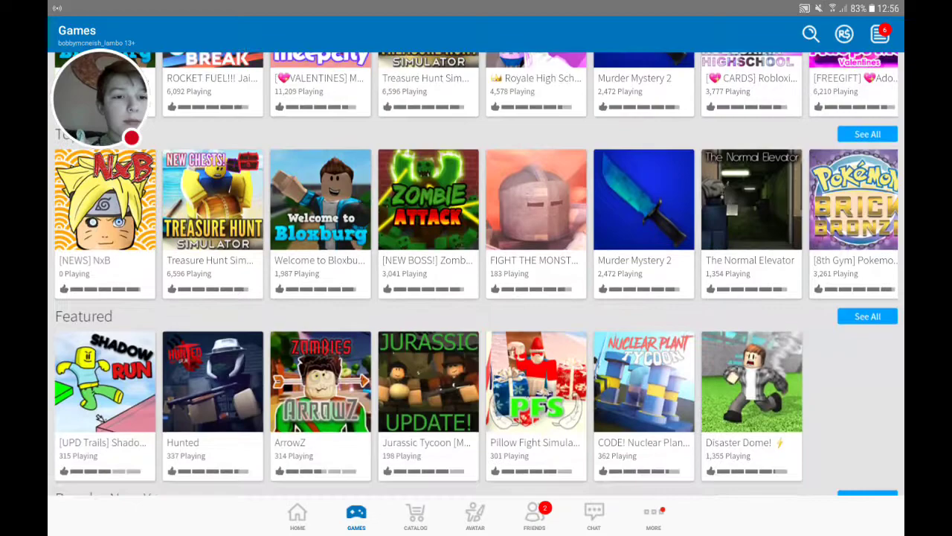
{"action": "scroll", "scroll_direction": "down", "scroll_amount": 3}
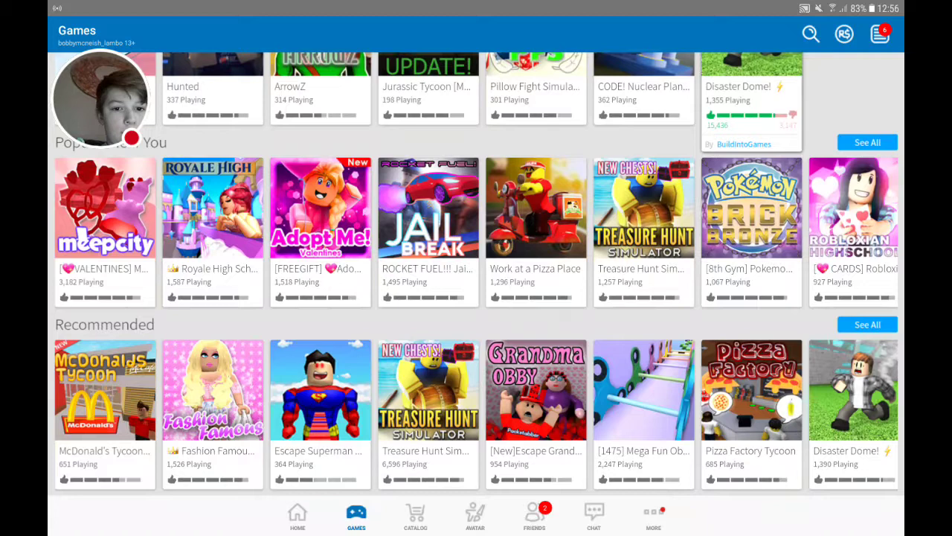
Open McDonald's Tycoon from the Recommended row and start playing it
{"action": "left_click", "coordinate": [104, 389]}
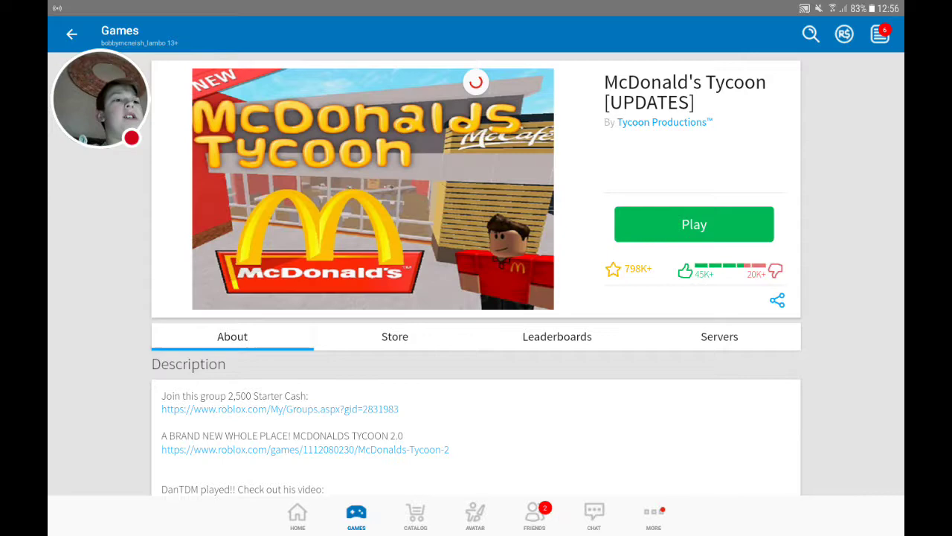
{"action": "left_click", "coordinate": [693, 224]}
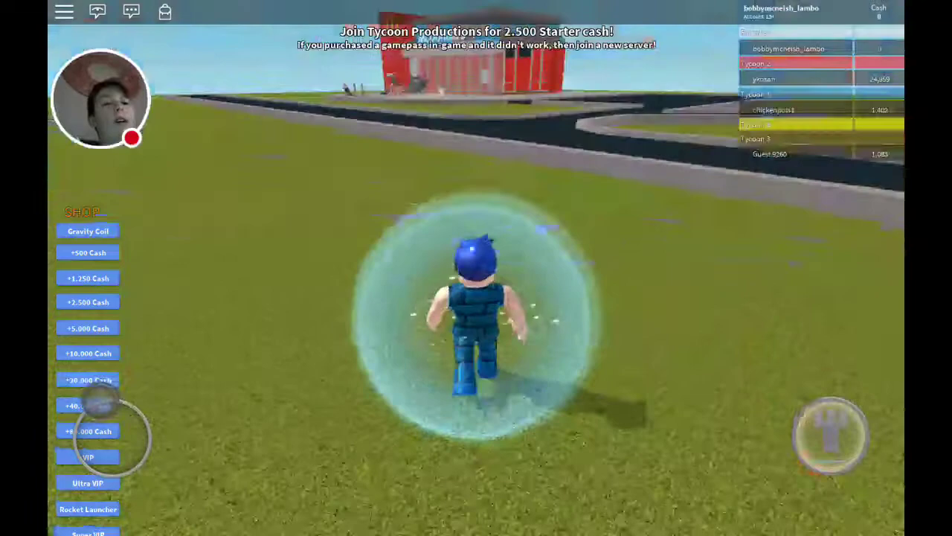